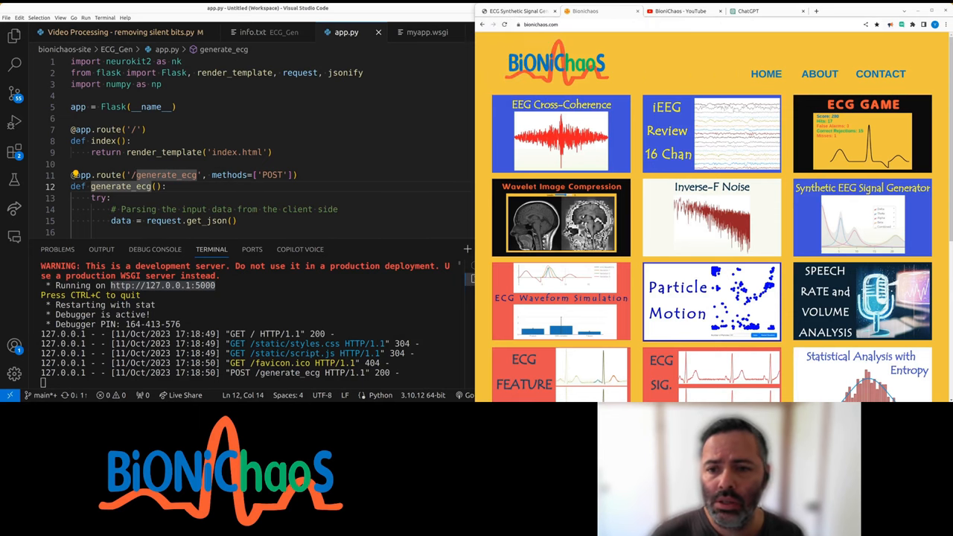
# Raise the heart rate and waveform sliders and regenerate the synthetic ECG several times.
pyautogui.scroll(-3)
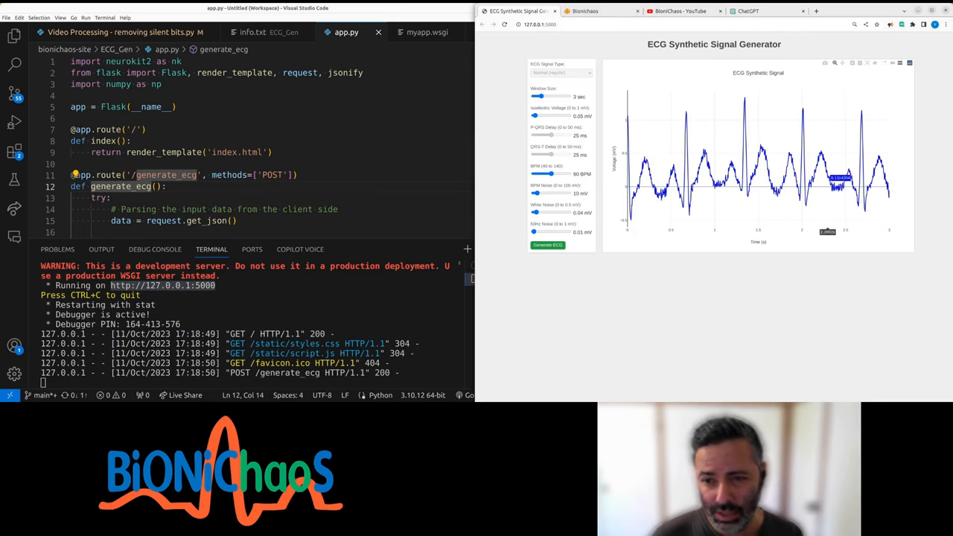
pyautogui.moveTo(542, 96); pyautogui.dragTo(572, 95)
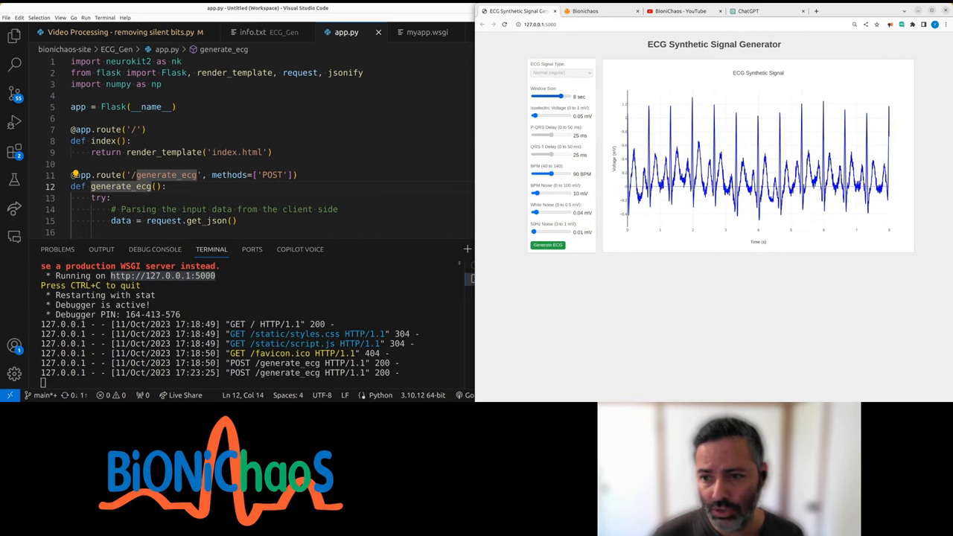
pyautogui.moveTo(562, 95); pyautogui.dragTo(542, 95)
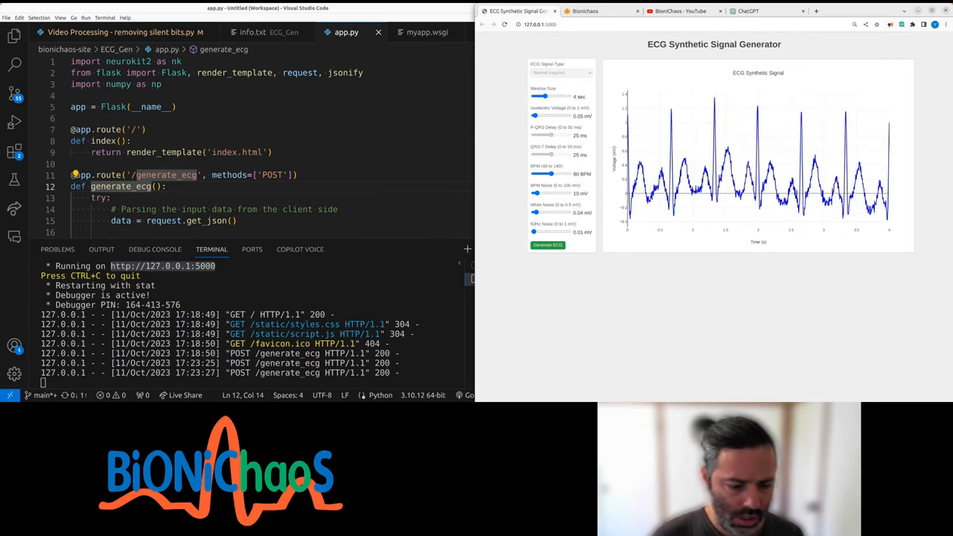
pyautogui.moveTo(534, 116); pyautogui.dragTo(554, 116)
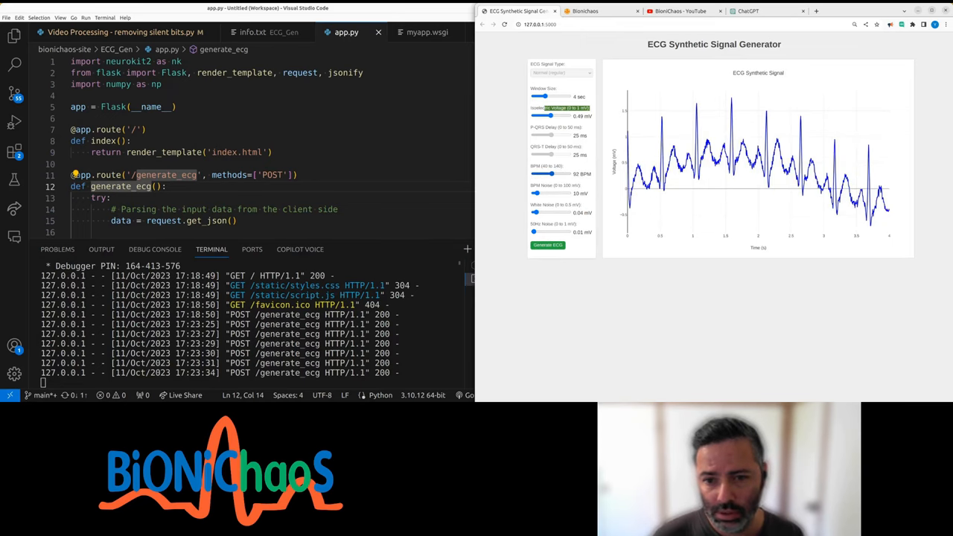
pyautogui.click(548, 245)
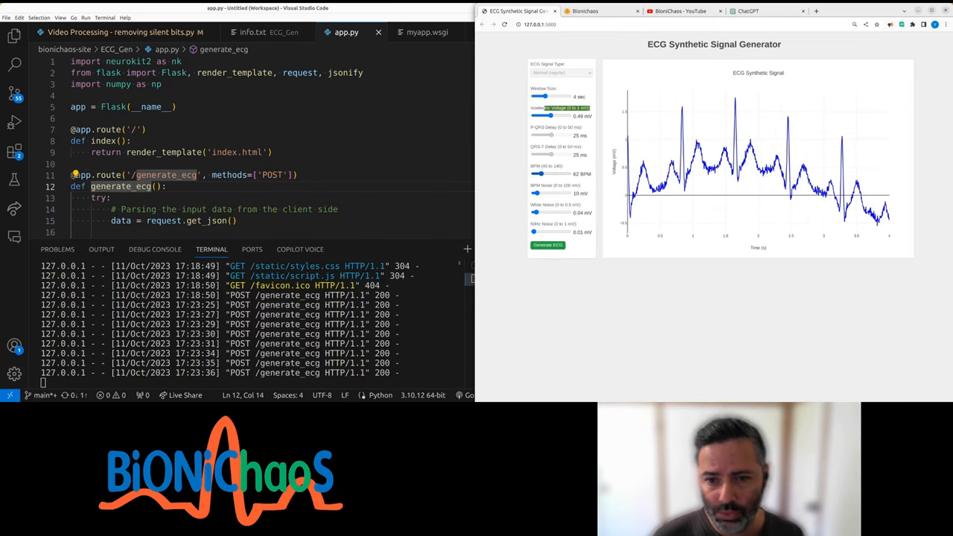
pyautogui.click(548, 244)
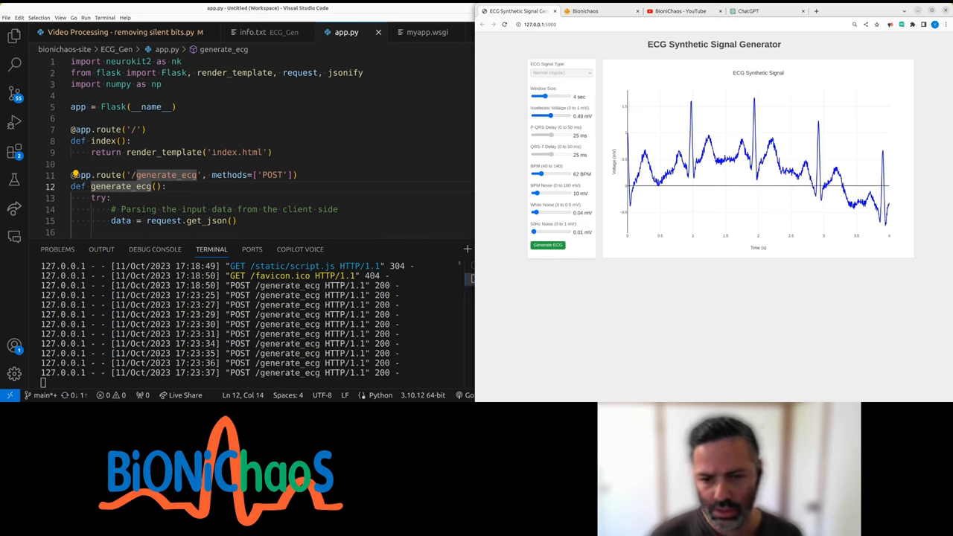
pyautogui.click(548, 245)
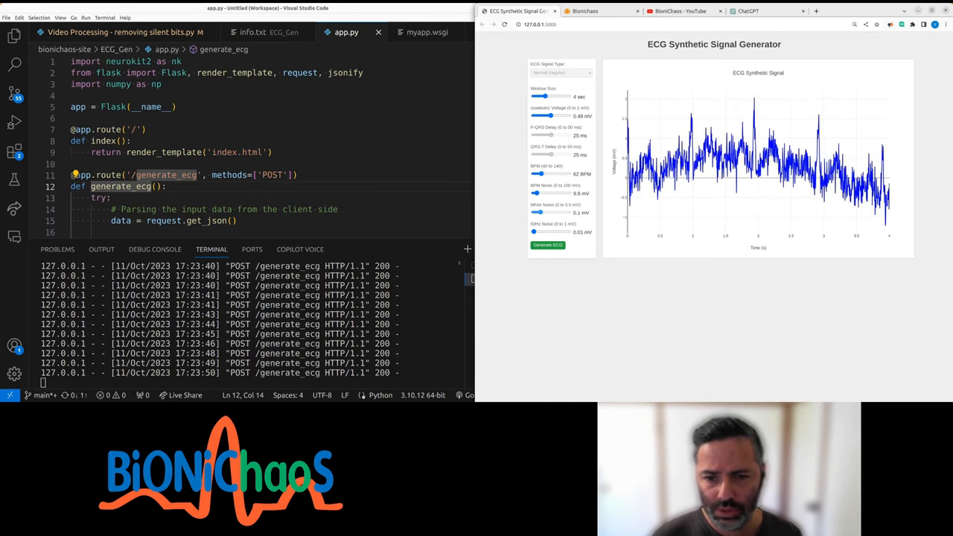
# Lower the noise level and regenerate the ECG signal with the cleaner settings.
pyautogui.moveTo(539, 211); pyautogui.dragTo(533, 212)
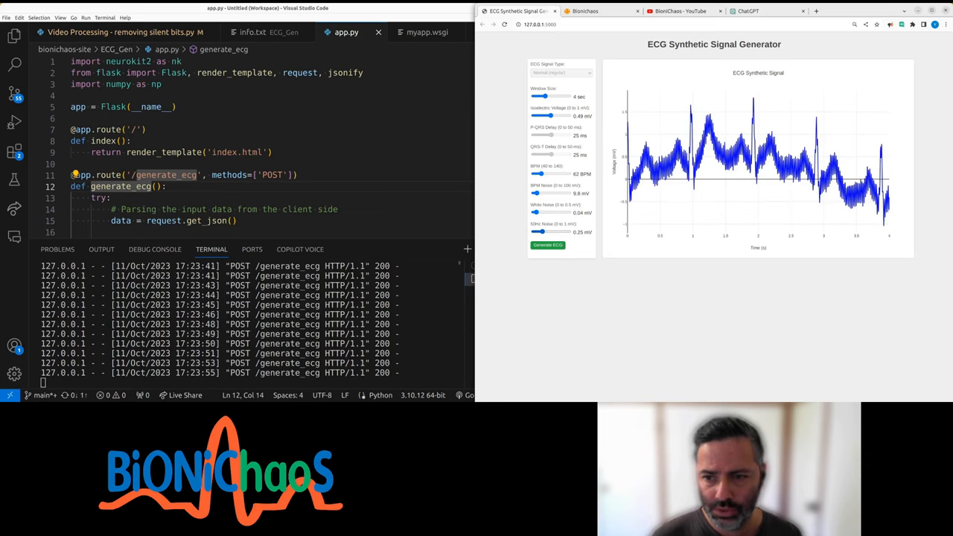
pyautogui.click(548, 244)
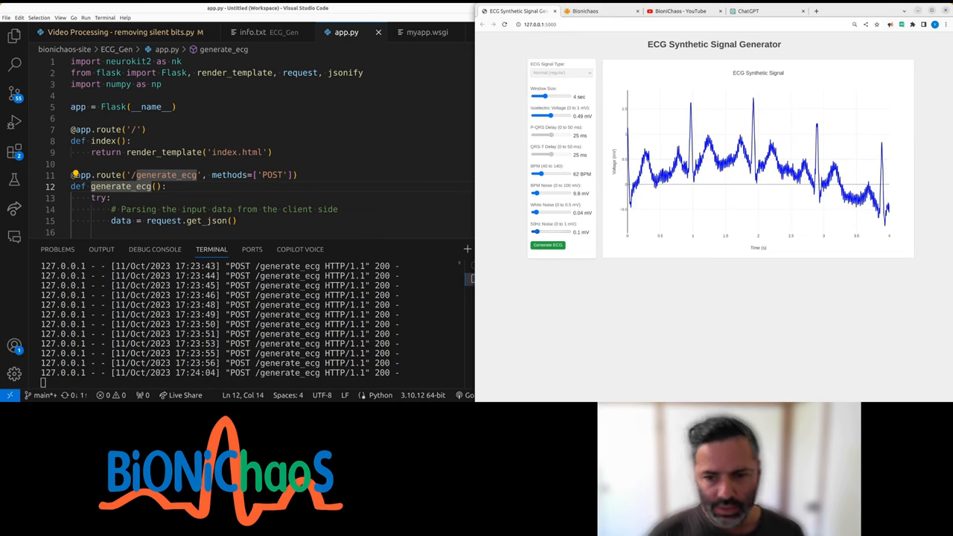
pyautogui.click(548, 244)
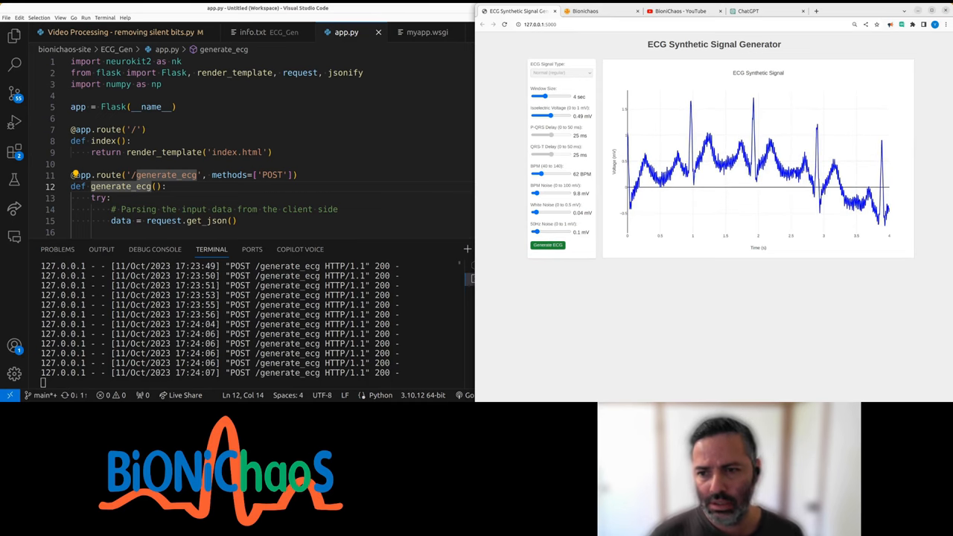
pyautogui.click(548, 244)
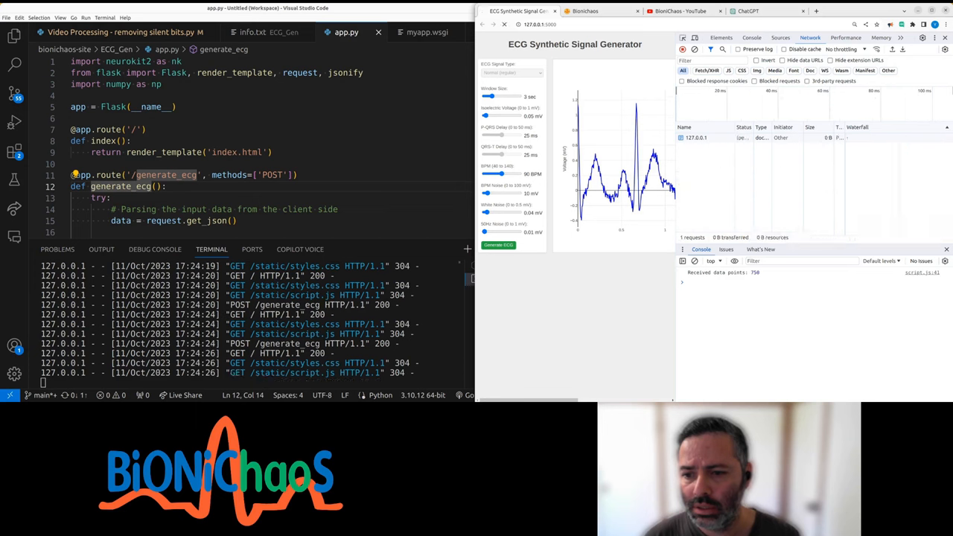
# Lengthen the signal to several beats and review the generate_ecg requests in DevTools.
pyautogui.moveTo(489, 97); pyautogui.dragTo(504, 97)
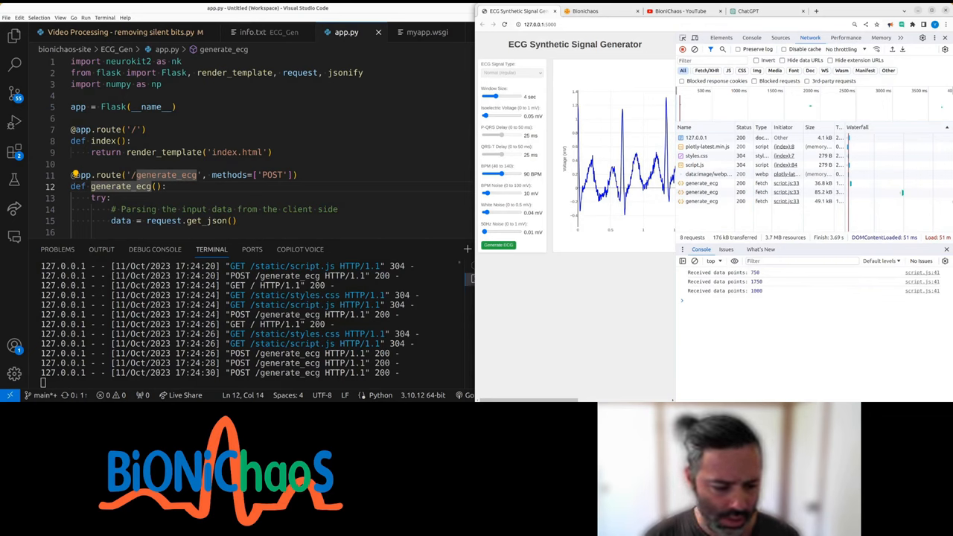
pyautogui.scroll(-3)
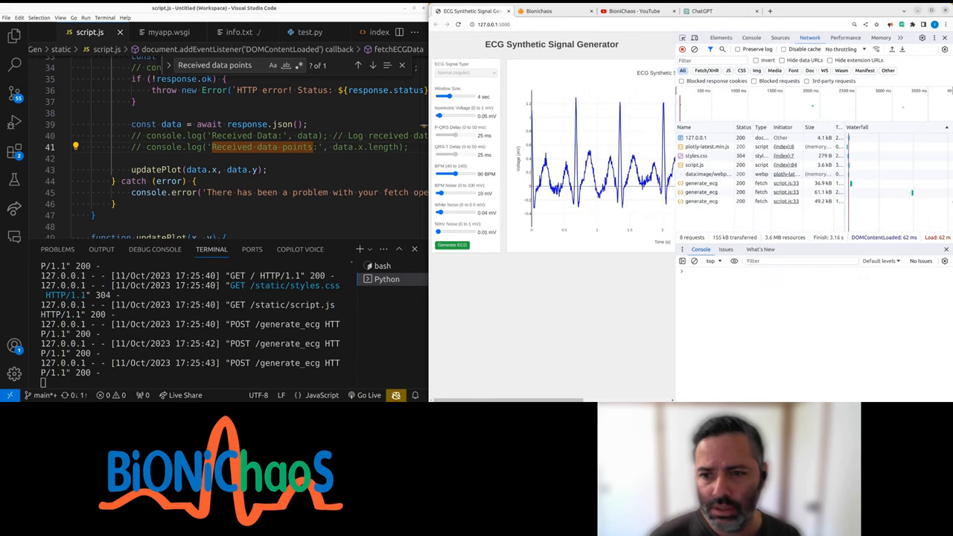
# Reload the app with the silenced script.js and generate a fresh ECG signal.
pyautogui.click(453, 244)
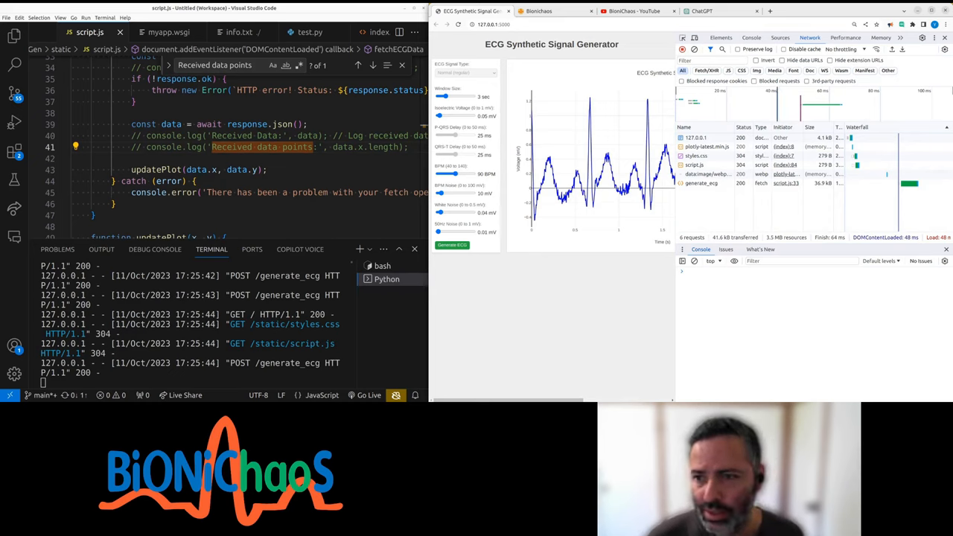
pyautogui.click(702, 184)
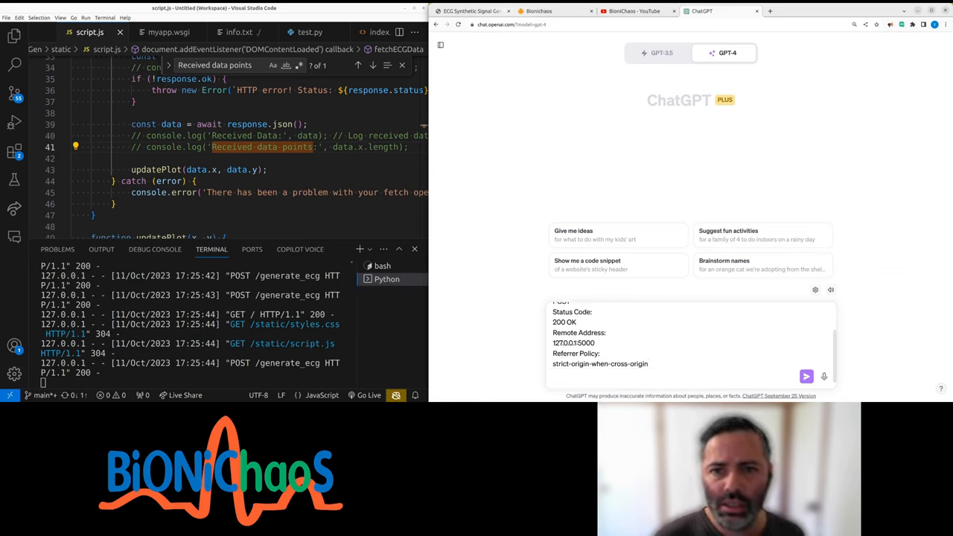
# Switch to the ChatGPT tab to paste the local request's headers.
pyautogui.click(539, 10)
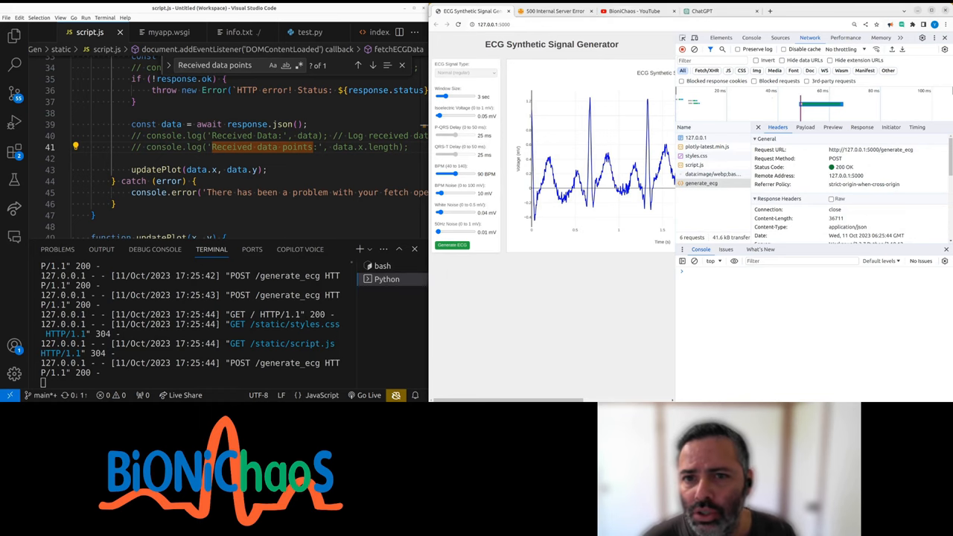
# View the generate_ecg POST details (200 OK), then the live site's 500 error page.
pyautogui.click(554, 10)
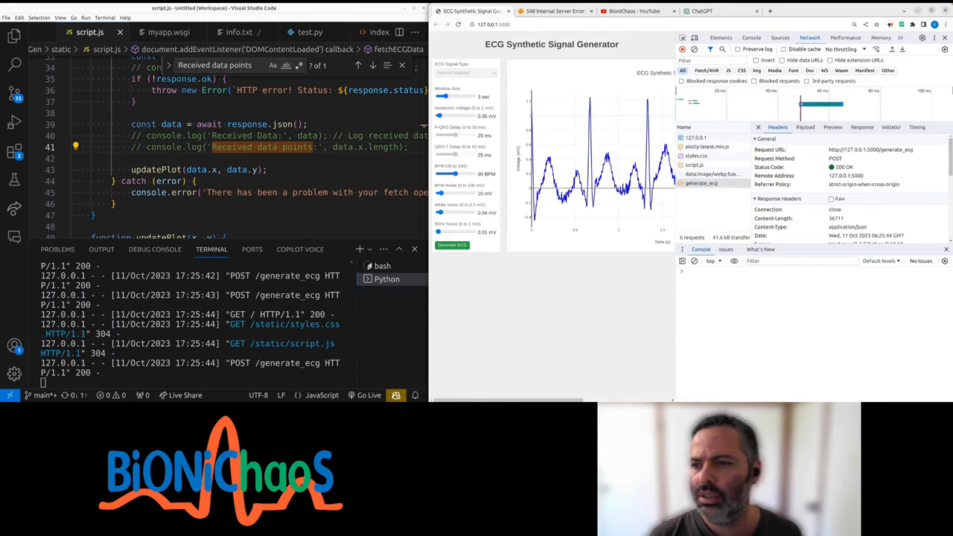
pyautogui.click(554, 10)
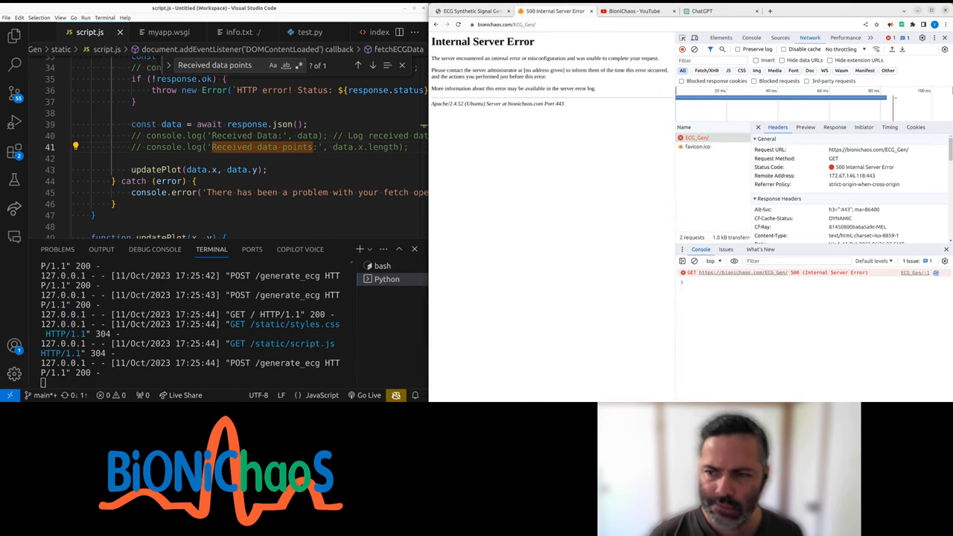
pyautogui.moveTo(15, 64)
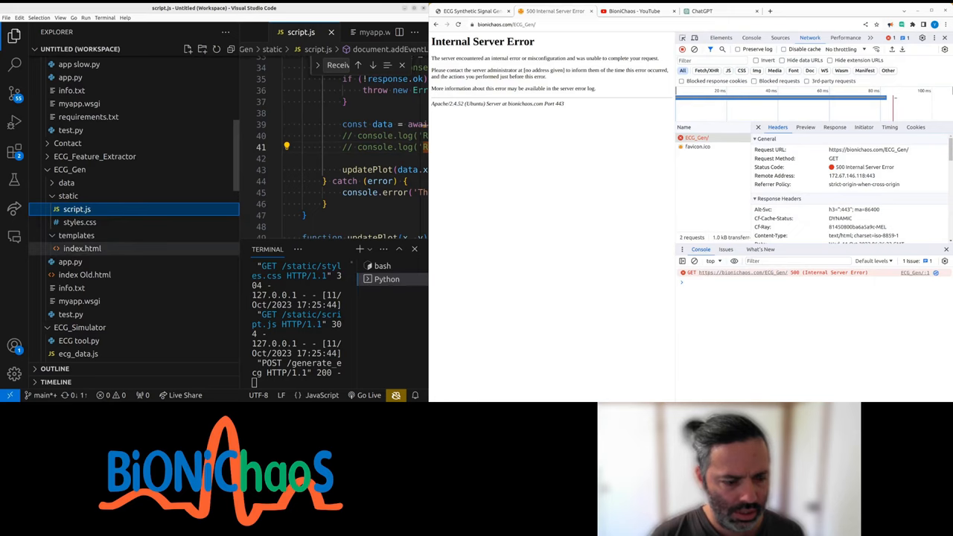
pyautogui.moveTo(82, 262)
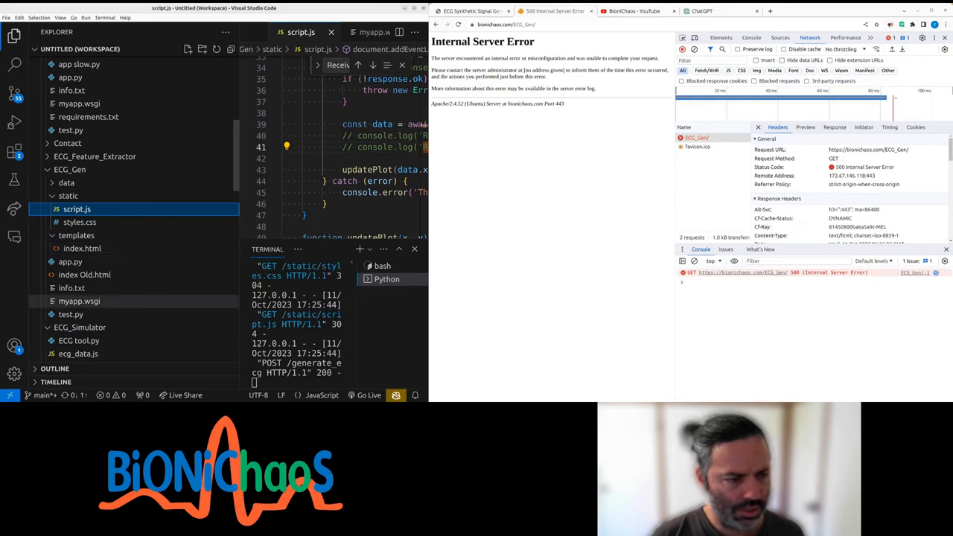
pyautogui.moveTo(77, 301)
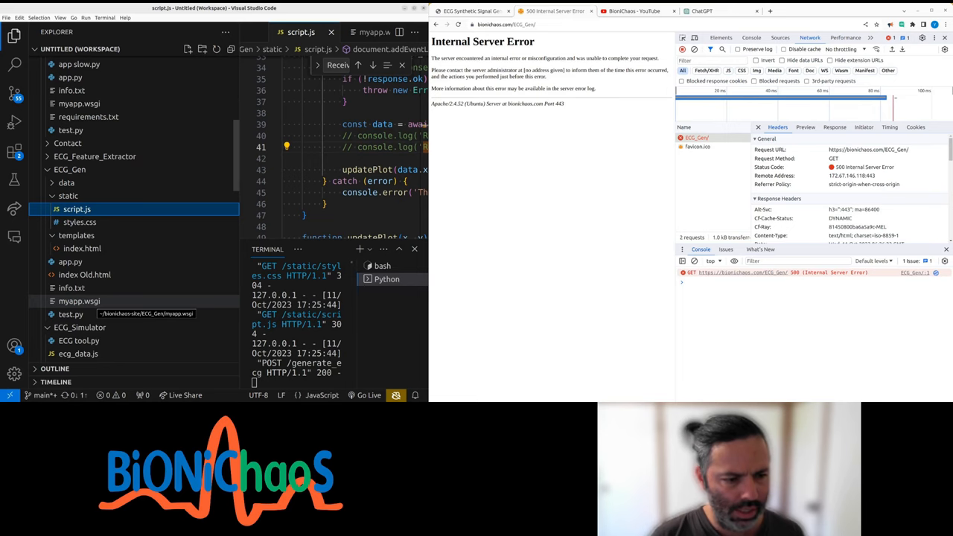
pyautogui.click(79, 301)
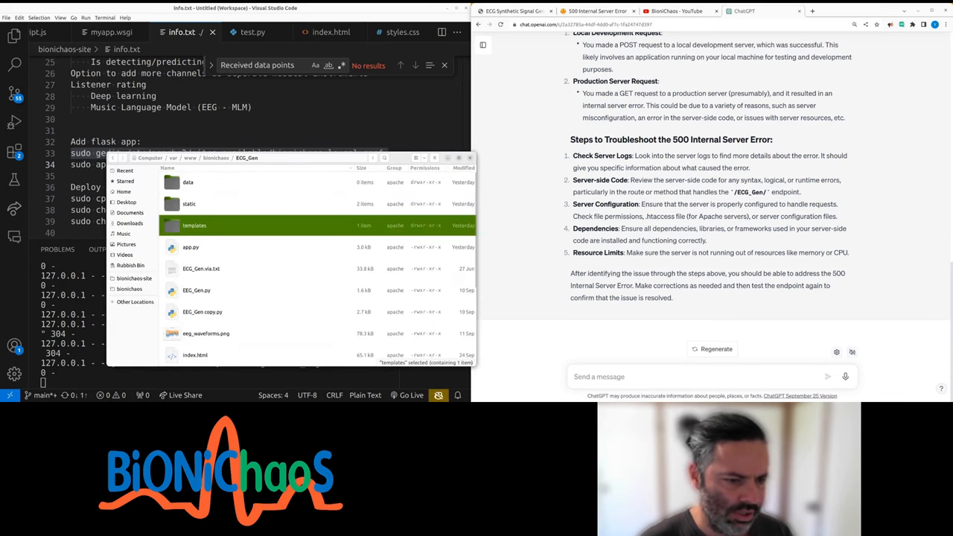
# Browse the contents of /var/www/bionichaos/ECG_Gen on the server.
pyautogui.scroll(-3)
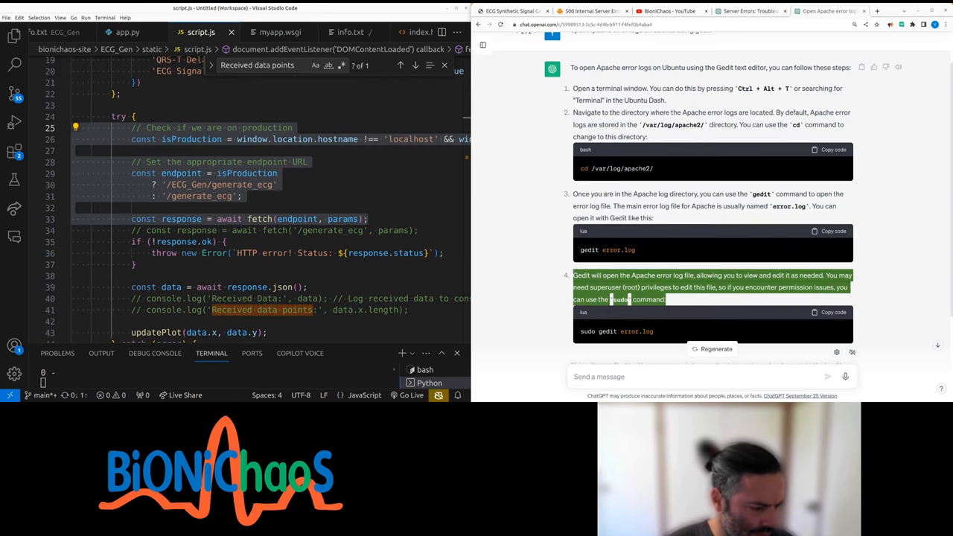
# Return to ChatGPT for the cd /var/log/apache2 and sudo gedit error.log steps.
pyautogui.click(588, 11)
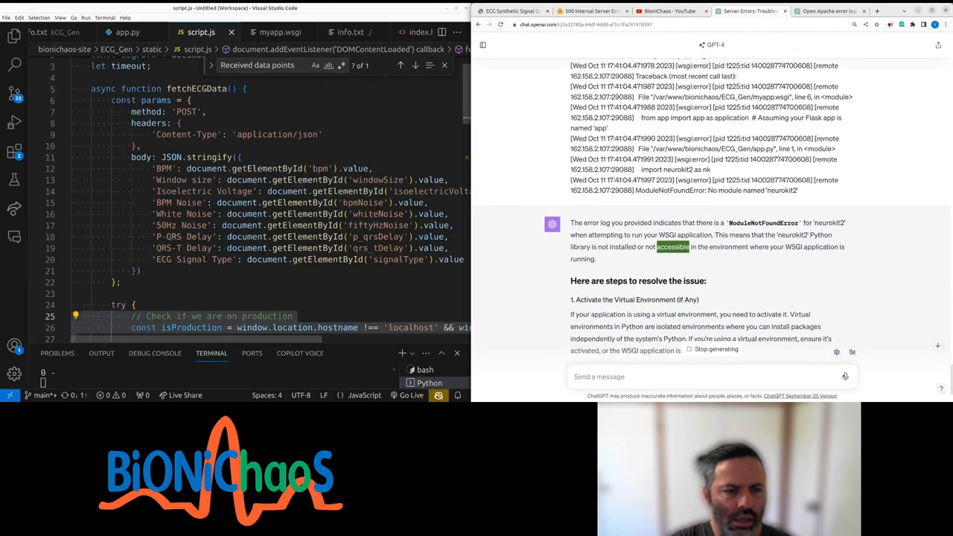
# Read ChatGPT's ModuleNotFoundError diagnosis and pip install neurokit2 steps.
pyautogui.scroll(-3)
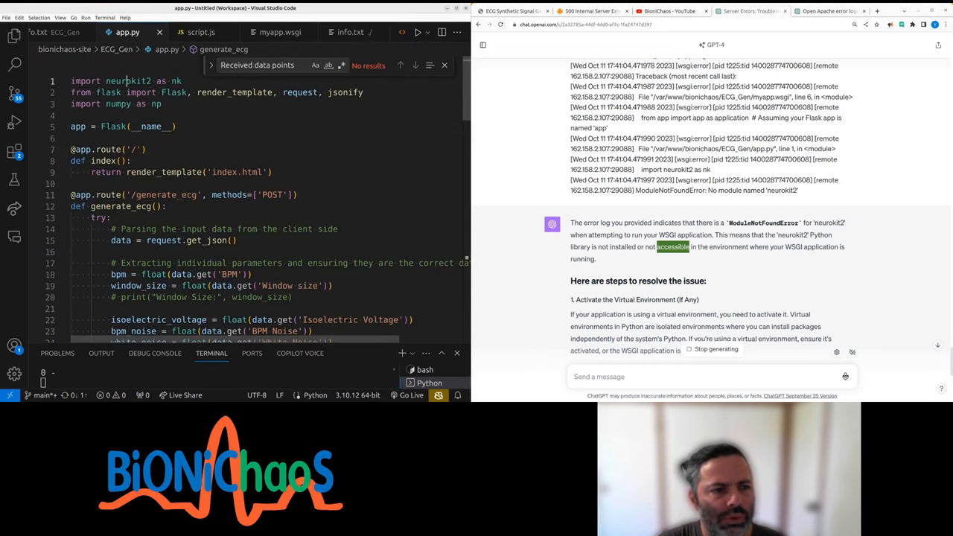
pyautogui.scroll(-3)
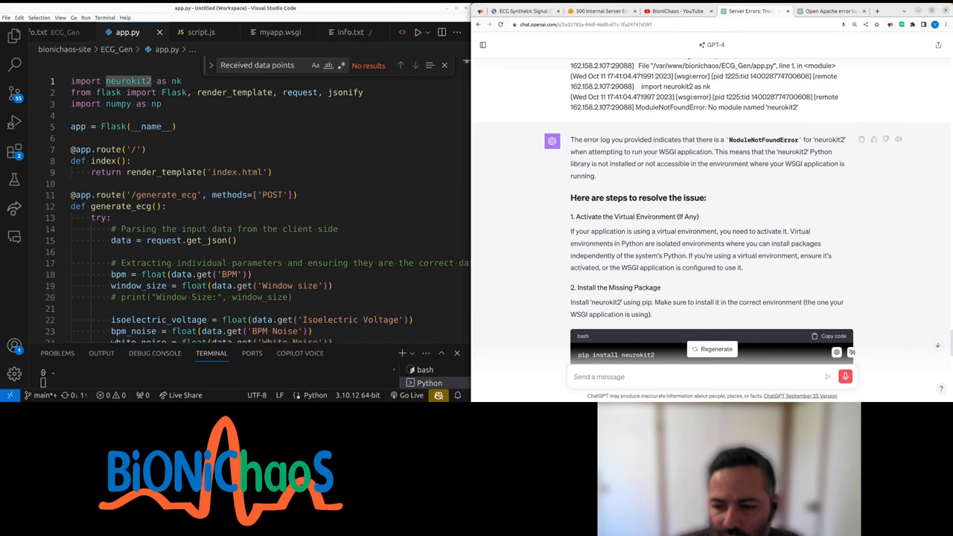
# Tell ChatGPT no virtual environment is running and read the global install and Apache restart steps.
pyautogui.write("I don't have a virtual environment running")
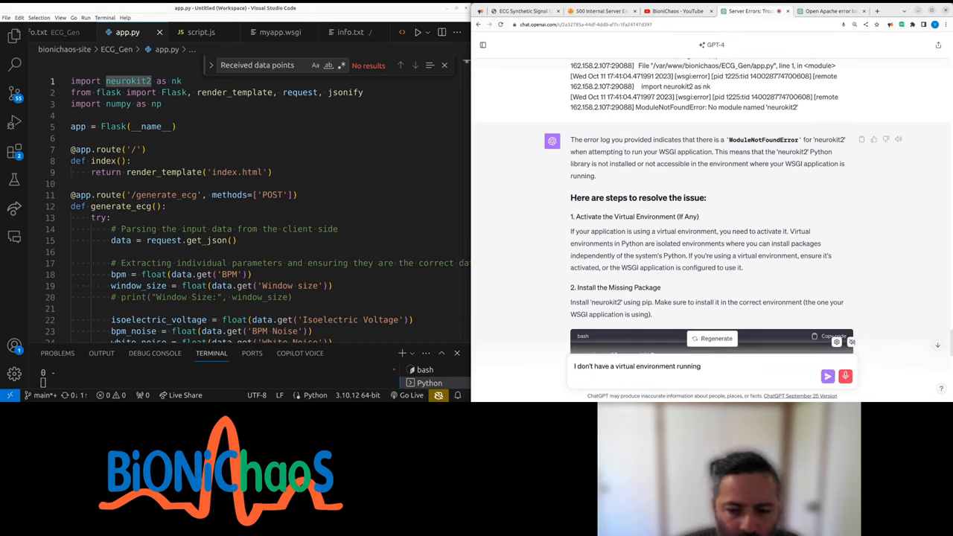
pyautogui.write('also')
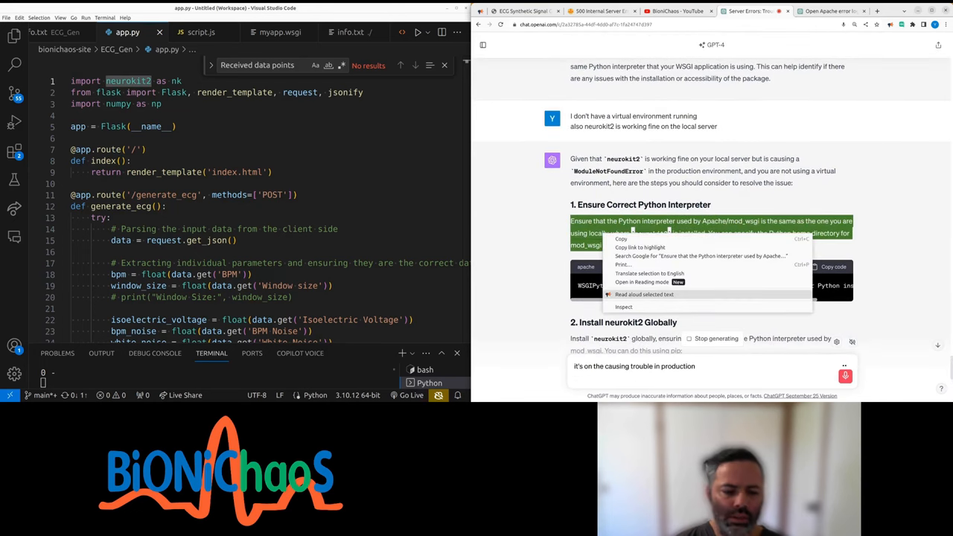
pyautogui.write("yeah there's something that installation not globally")
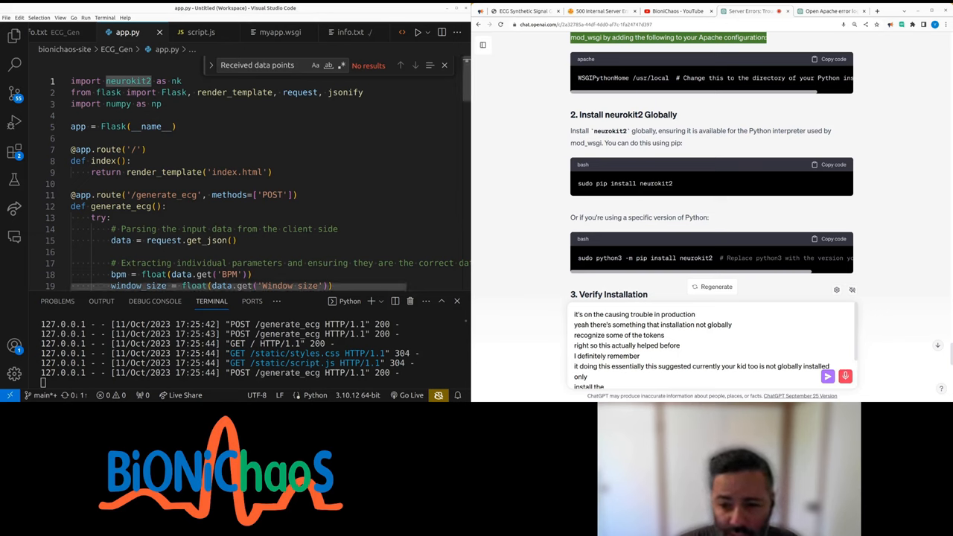
pyautogui.scroll(-3)
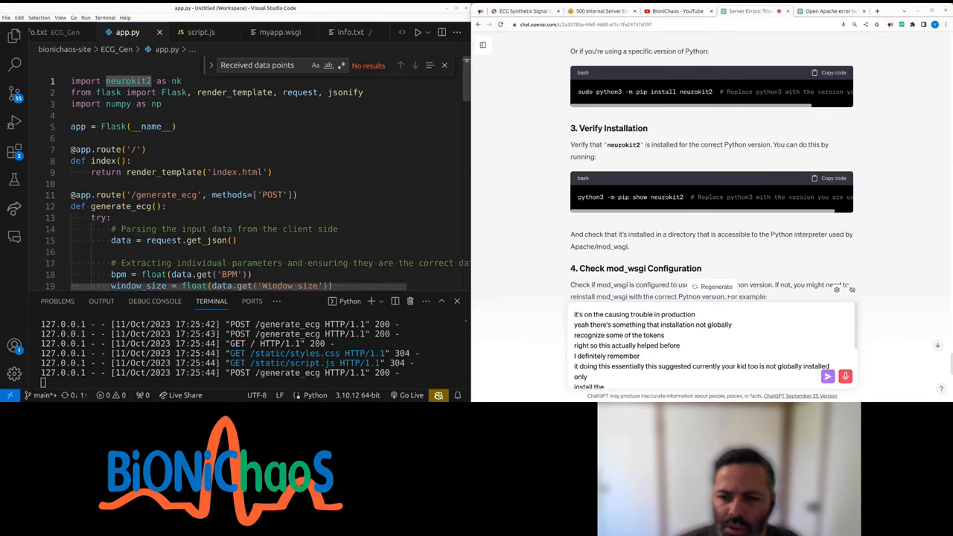
pyautogui.scroll(-3)
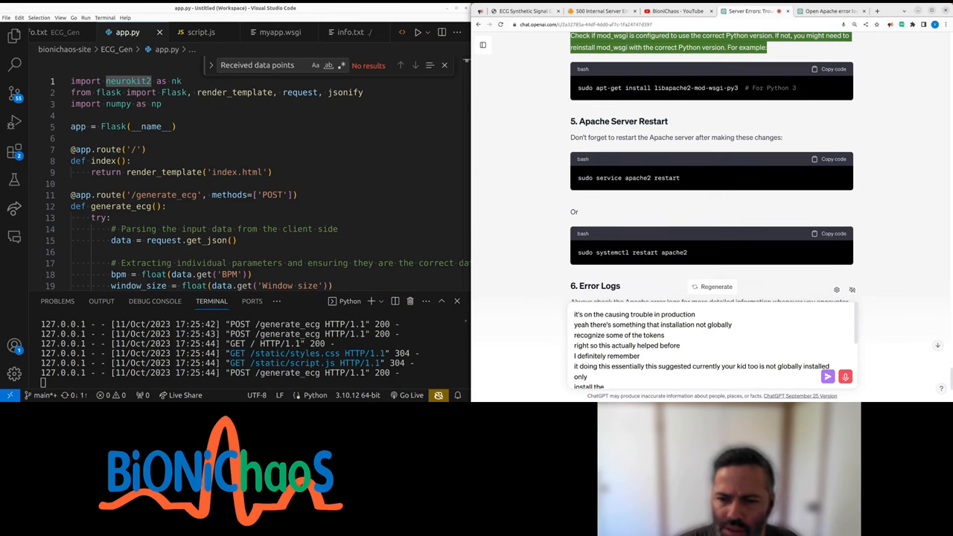
# Switch to info.txt deployment notes with the Apache restart command.
pyautogui.click(351, 33)
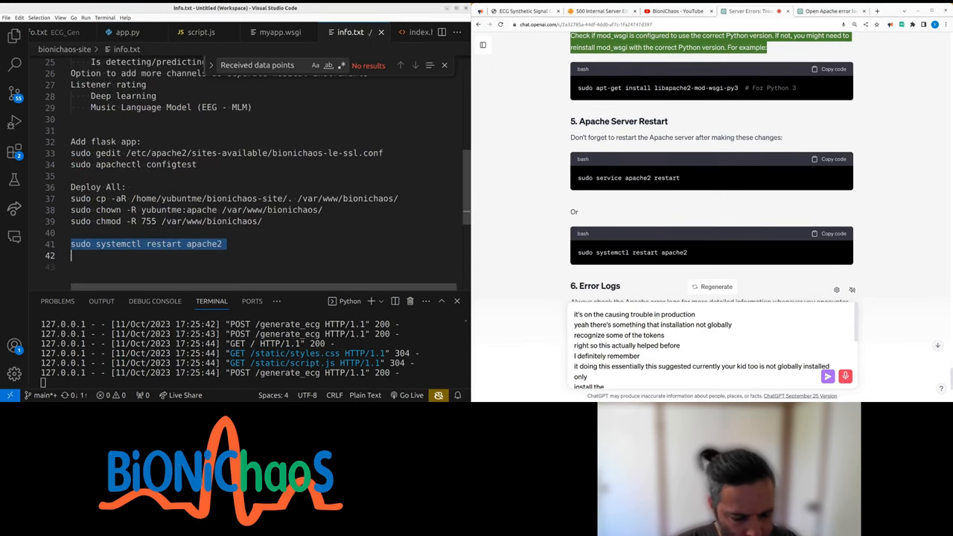
# Reload bionichaos.com/ECG_Gen, generate the ECG plot and raise the heart rate for more beats.
pyautogui.click(599, 10)
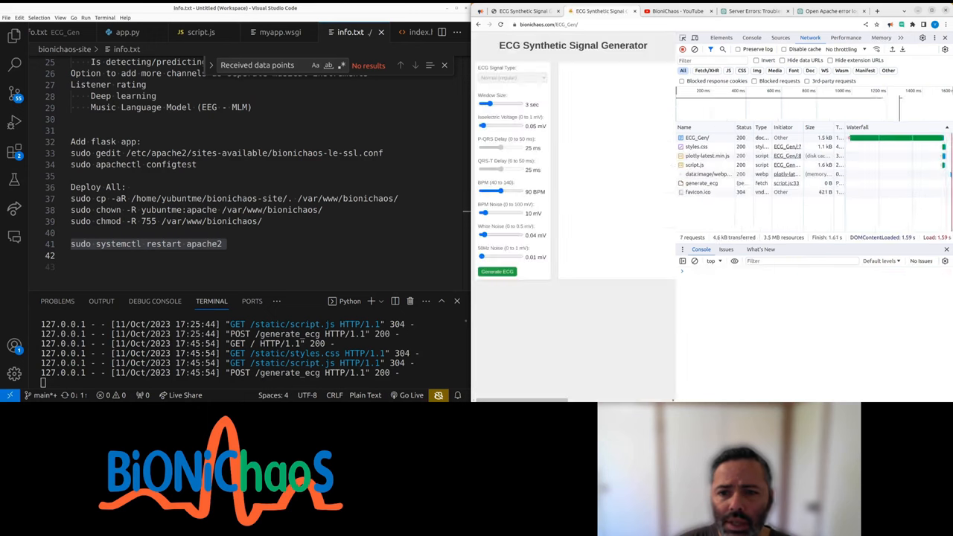
pyautogui.click(498, 271)
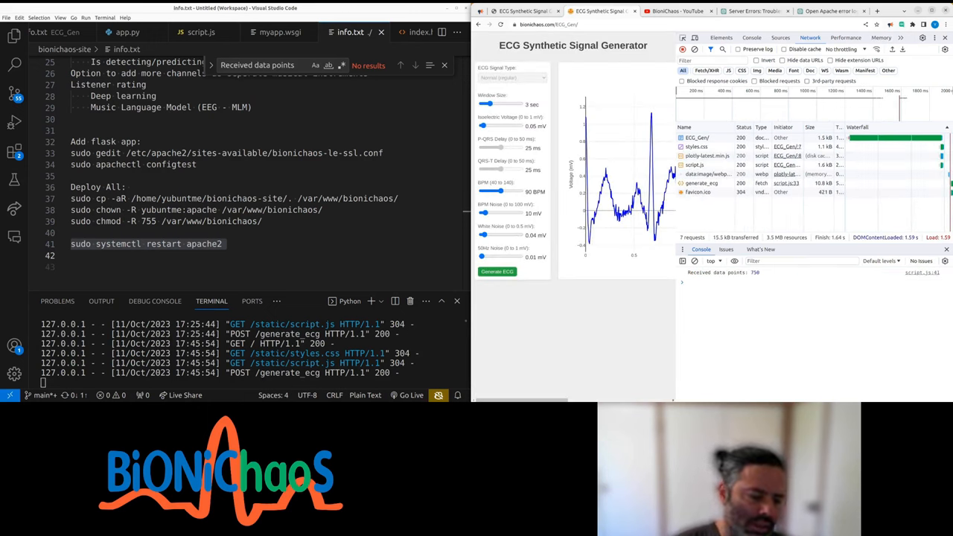
pyautogui.moveTo(604, 217)
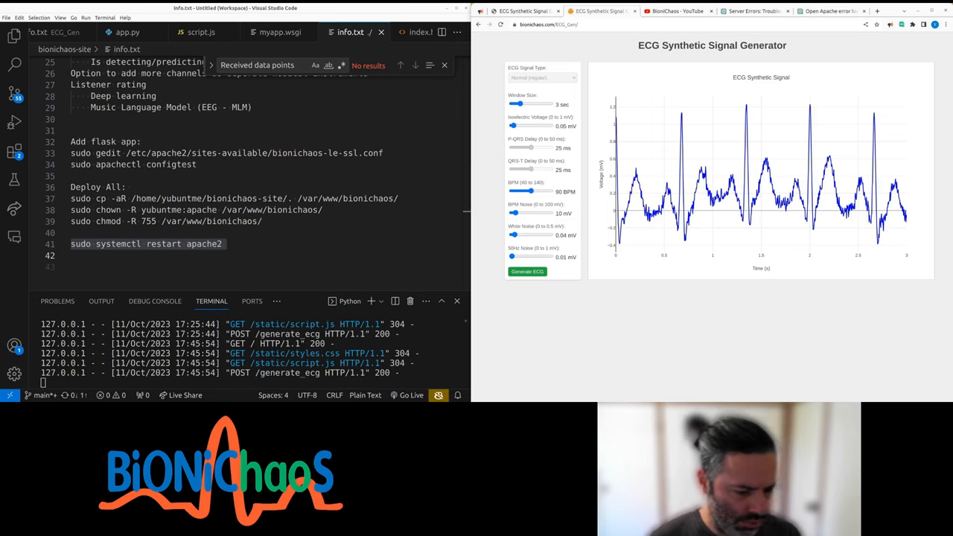
pyautogui.moveTo(520, 104); pyautogui.dragTo(536, 104)
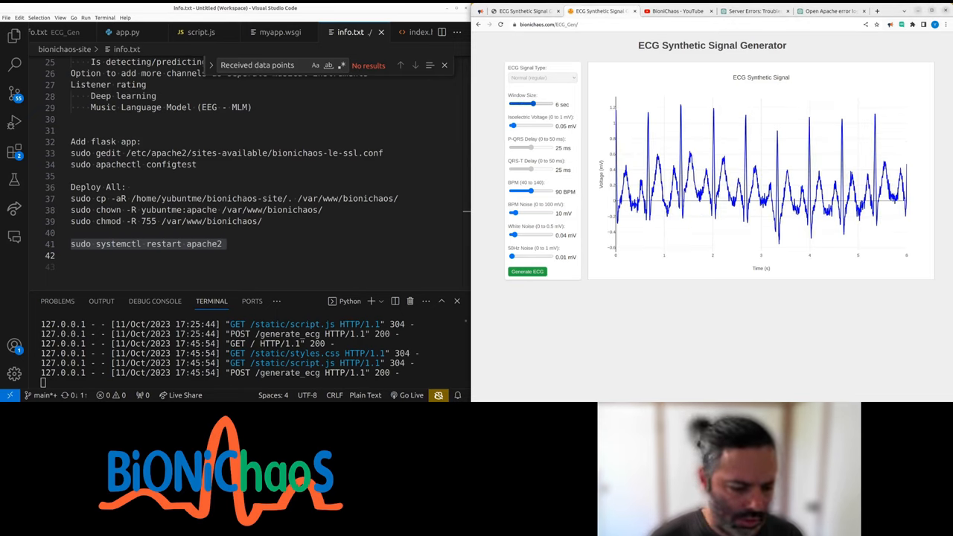
pyautogui.moveTo(534, 104); pyautogui.dragTo(541, 105)
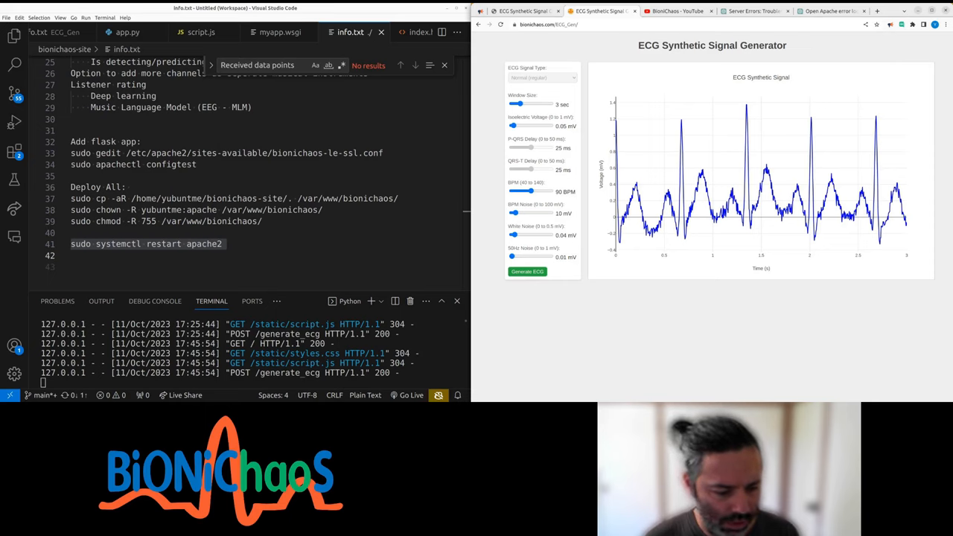
pyautogui.moveTo(380, 301)
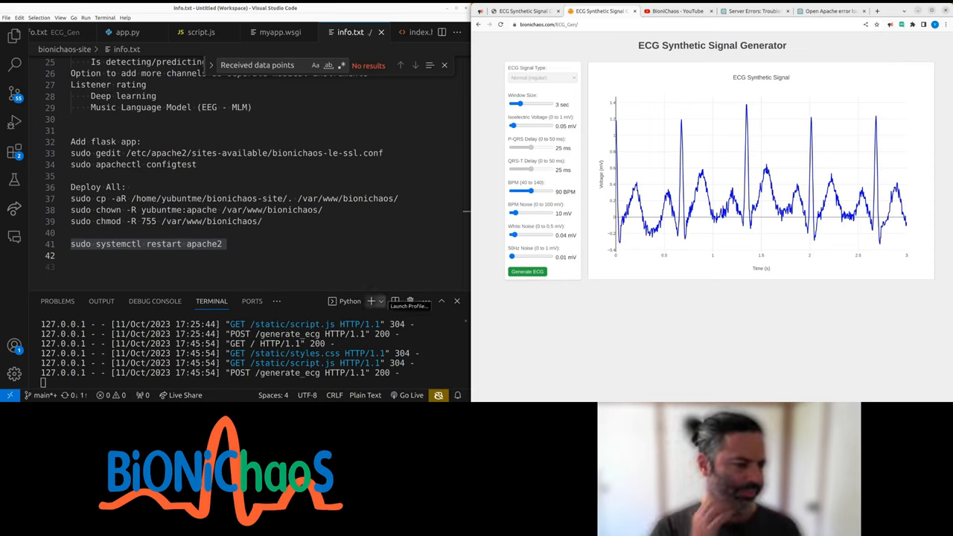